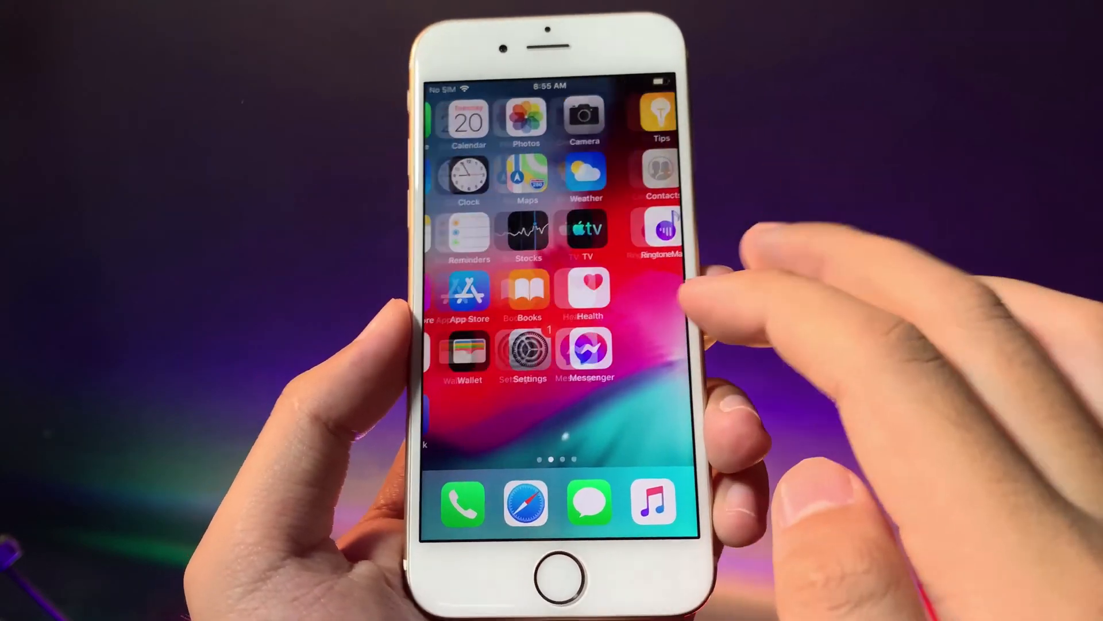
Step: Swipe left to the third home screen page showing the Ringtone Maker app
scroll(left, 3)
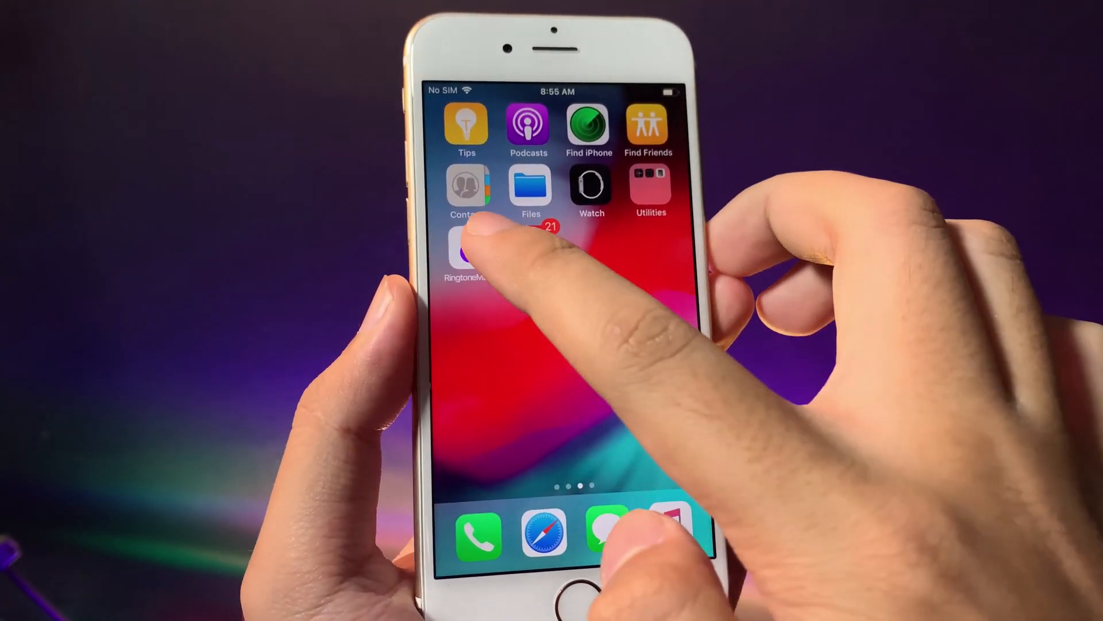
Step: Launch Ringtone Maker, dismiss the tutorial, and bring up the add-sound options
click(466, 248)
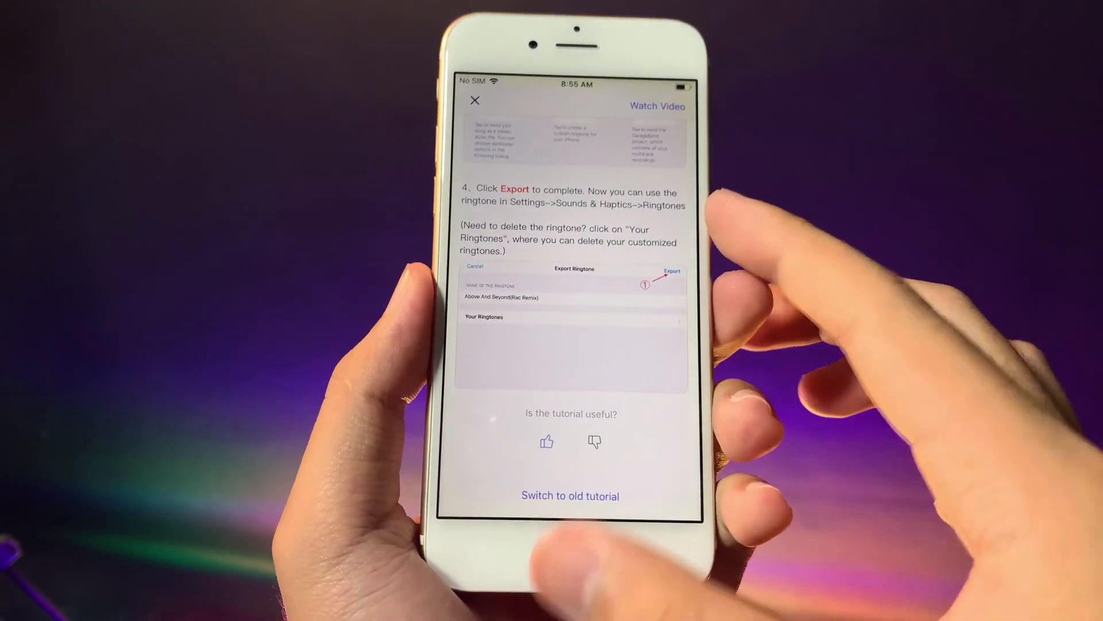
click(474, 100)
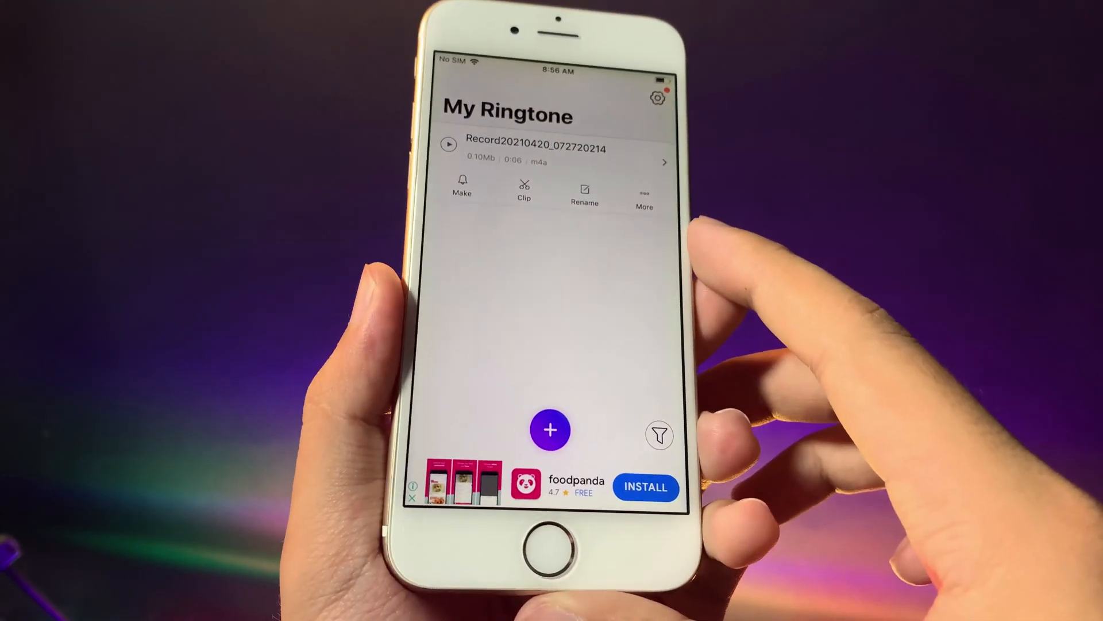
click(551, 429)
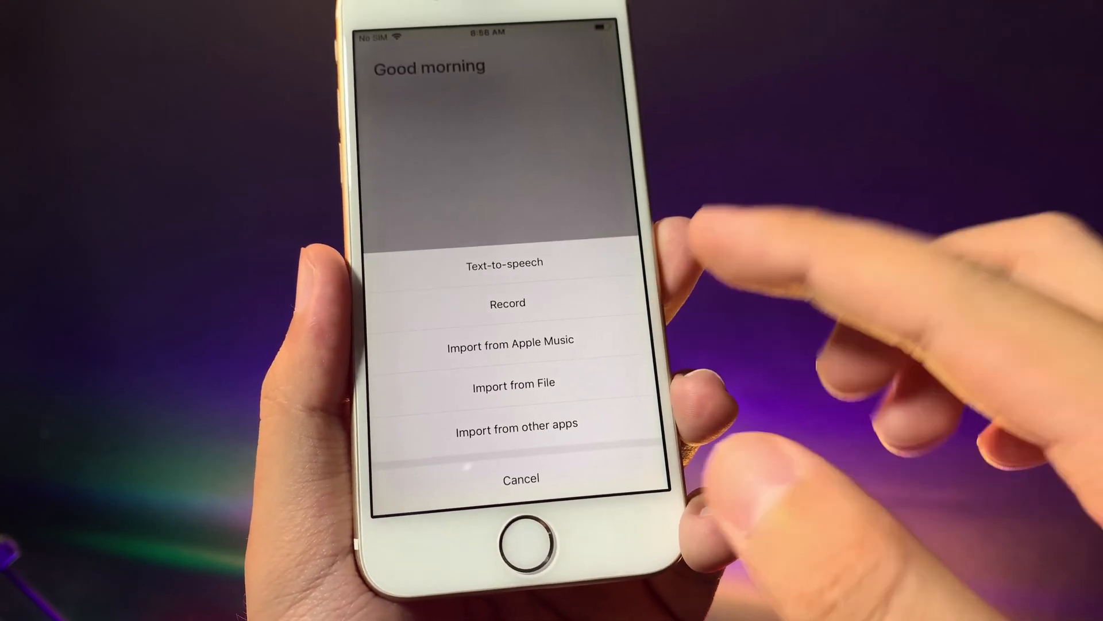
Step: Choose Record from the add-sound options and start recording a clip
click(507, 303)
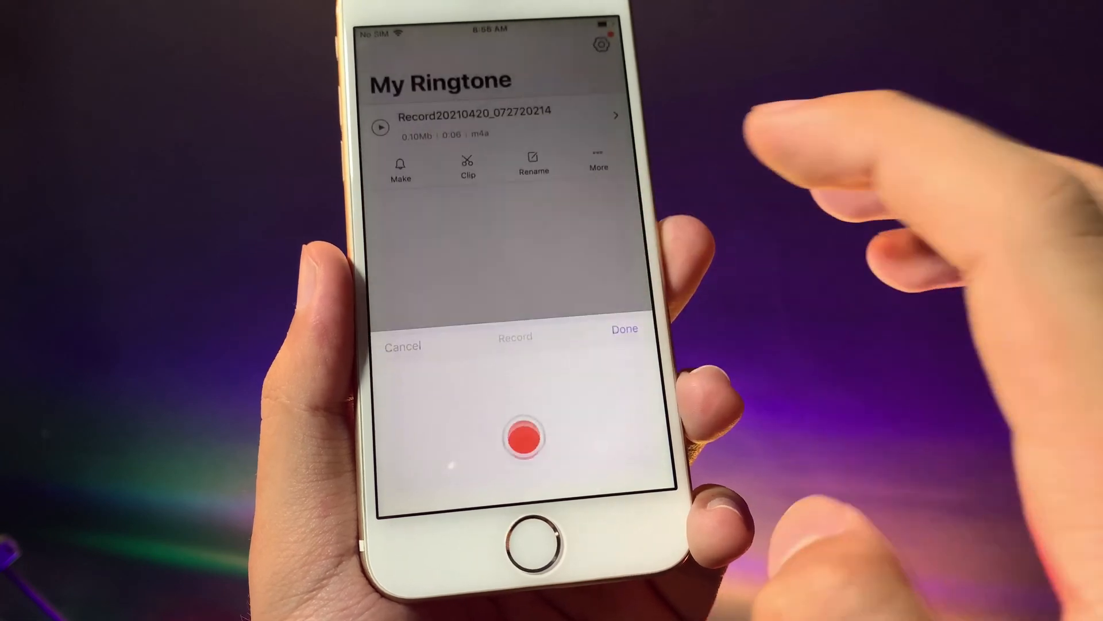
click(519, 437)
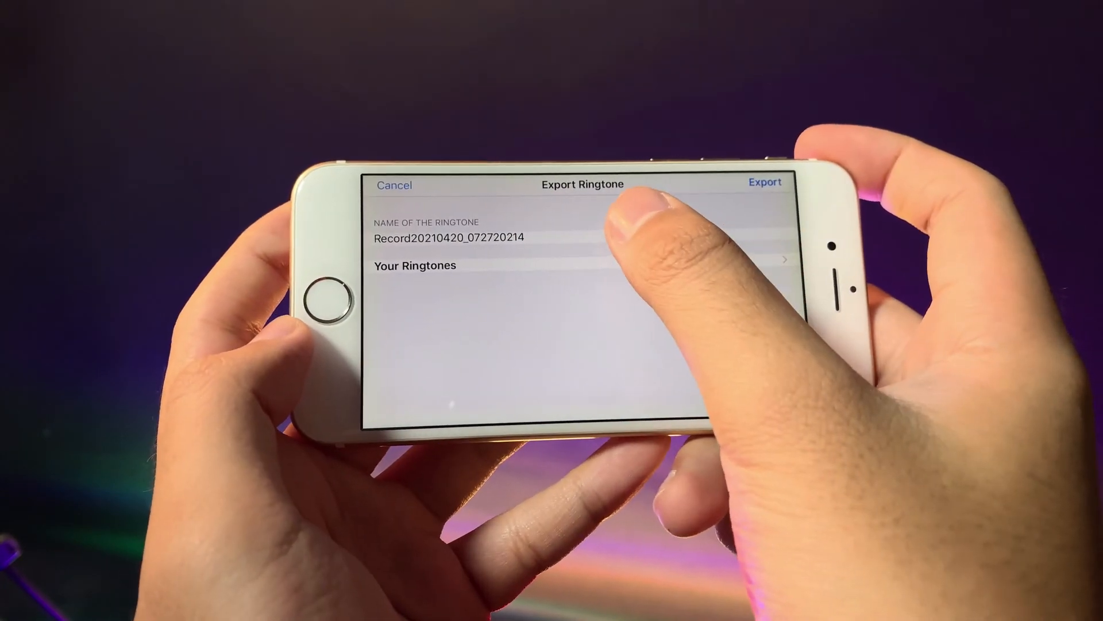
Step: Rename the recorded ringtone to 'Test' in the Export Ringtone name field
click(451, 238)
text(T)
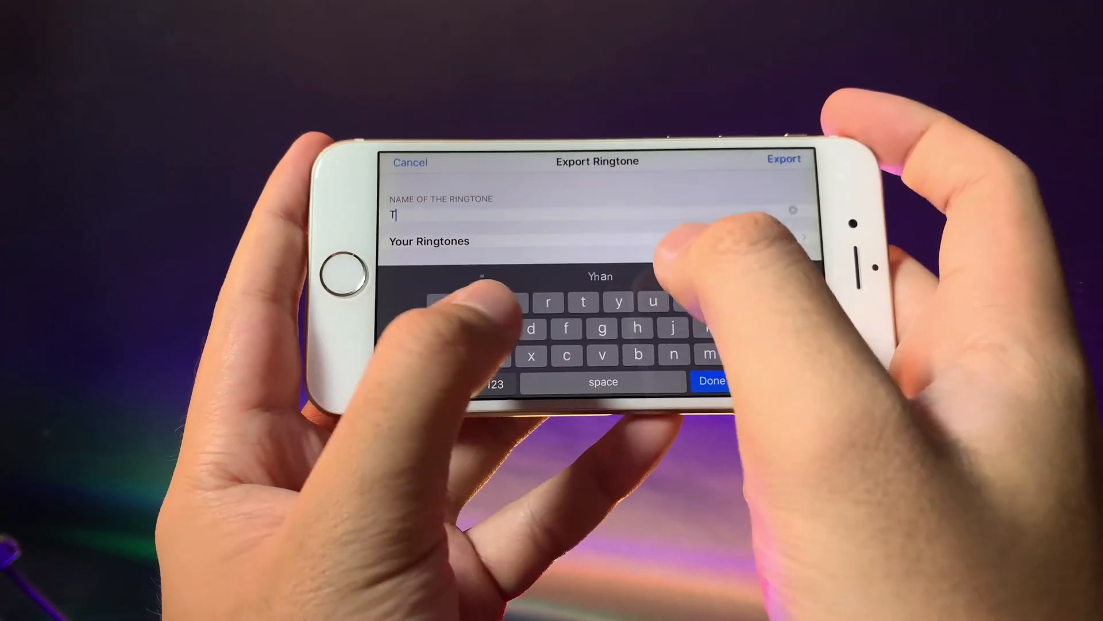
text(est)
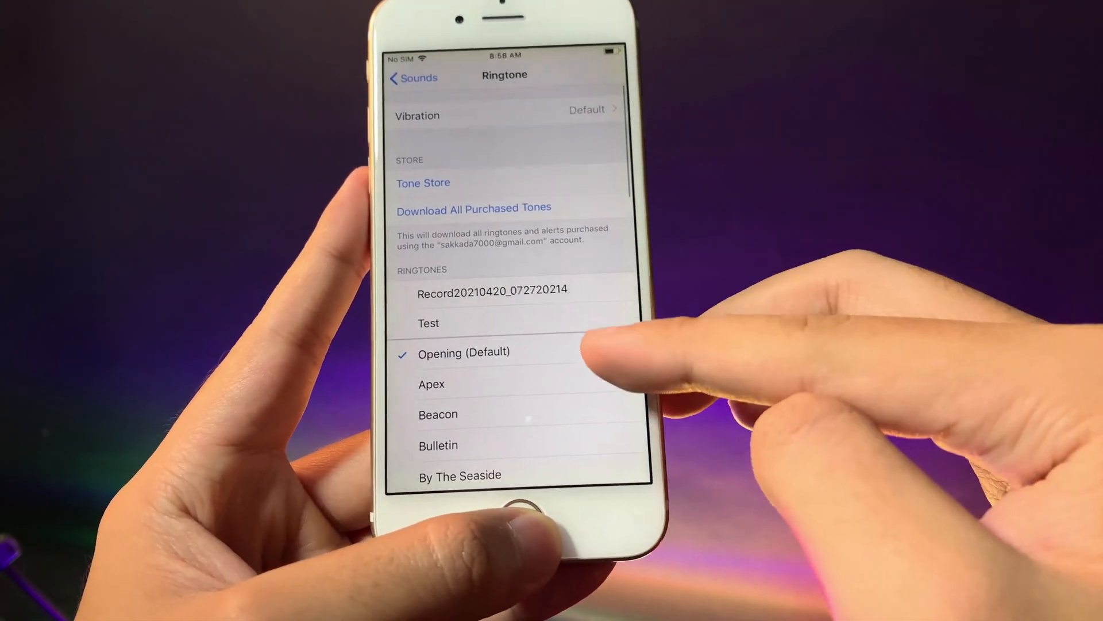
scroll(down, 3)
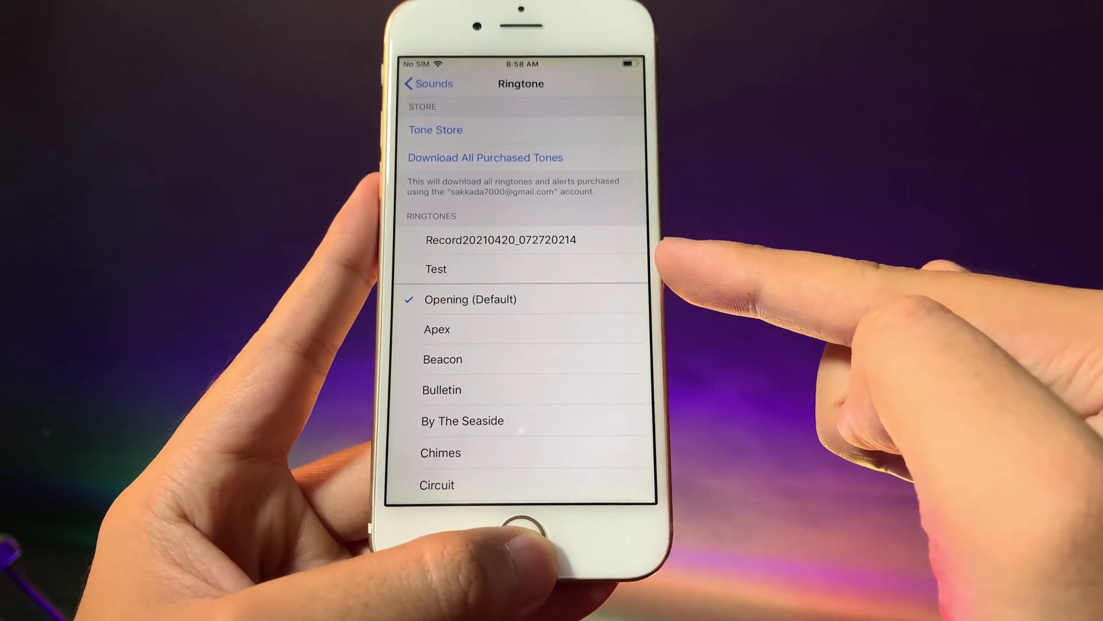